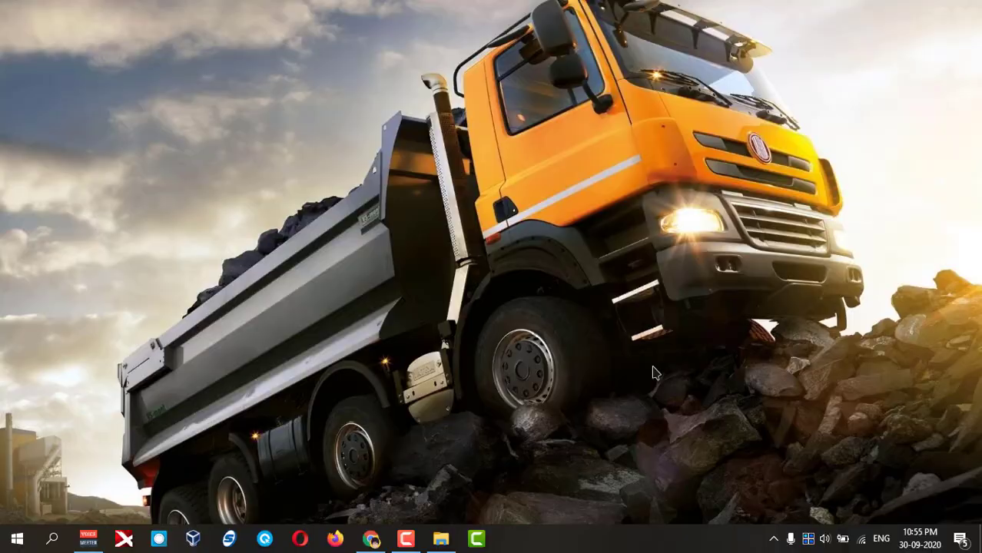
Step: Search Windows for "touch" to bring up Touchpad settings
click(52, 538)
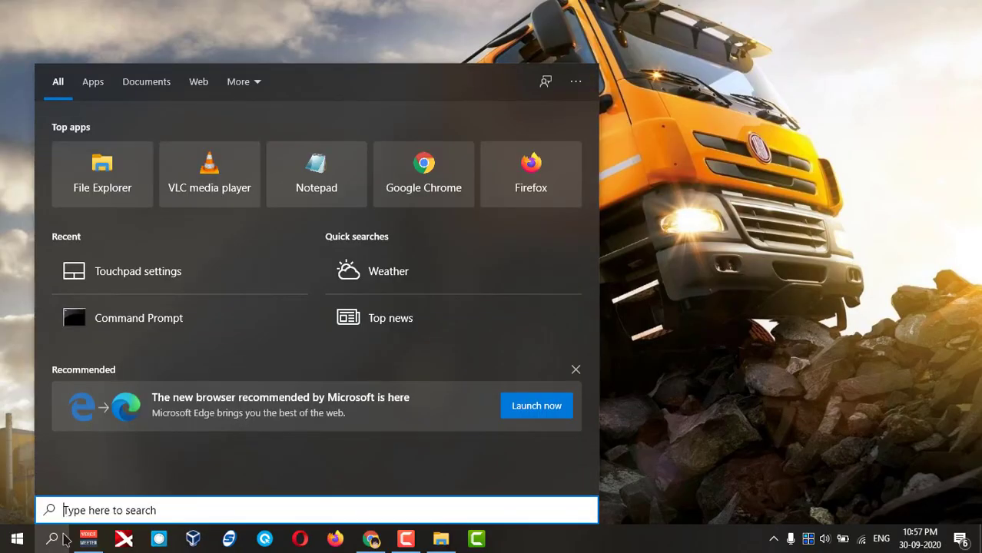
text(t)
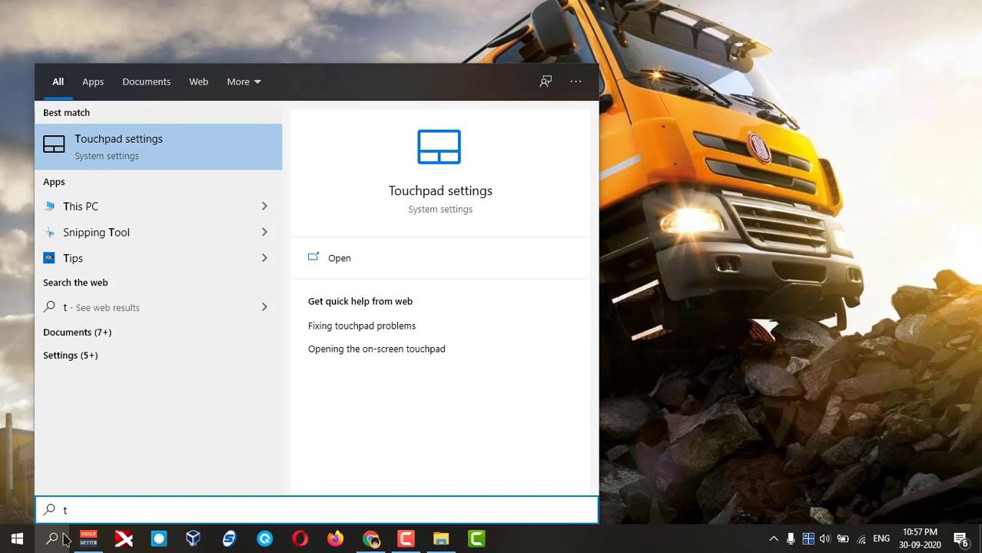
text(ouc)
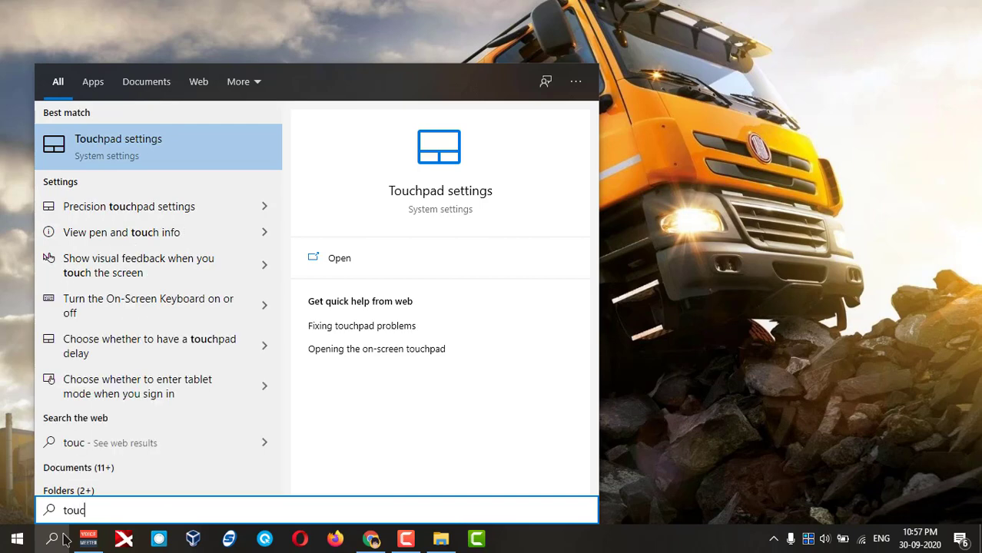
text(h)
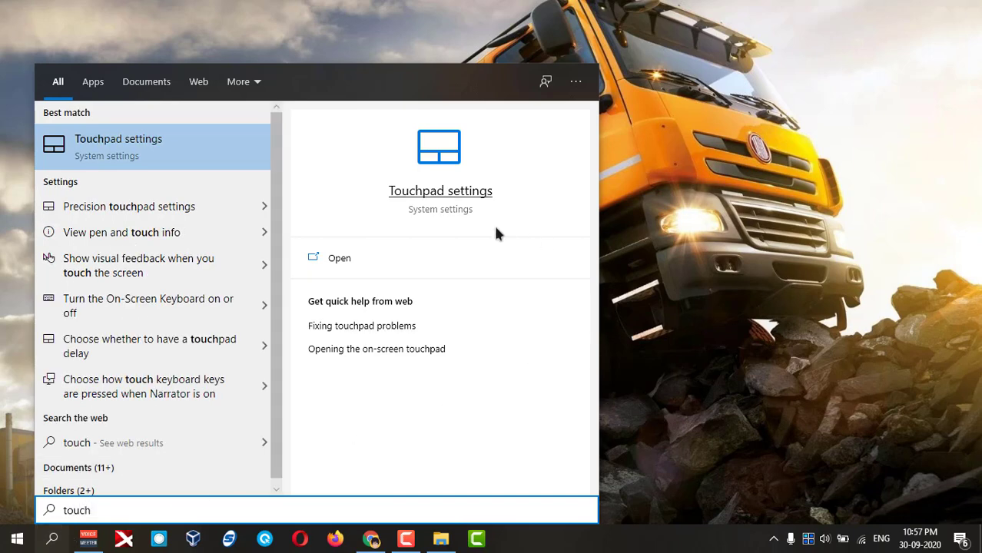
mouse_move(454, 199)
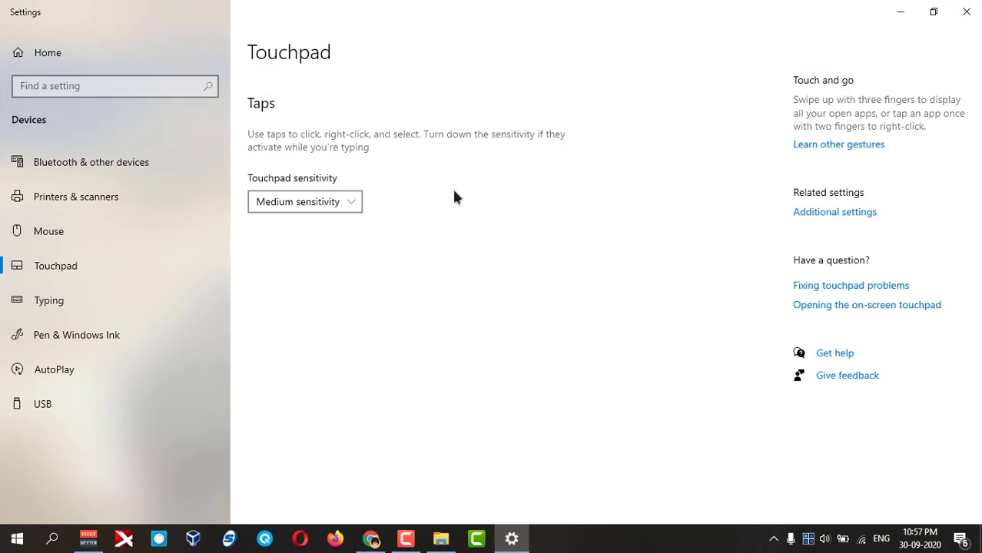
mouse_move(322, 126)
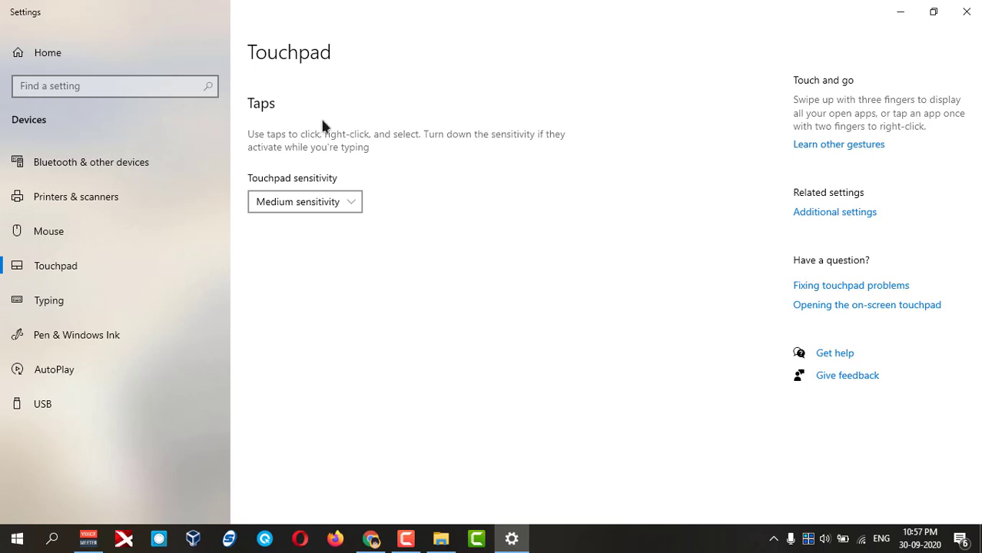
mouse_move(345, 129)
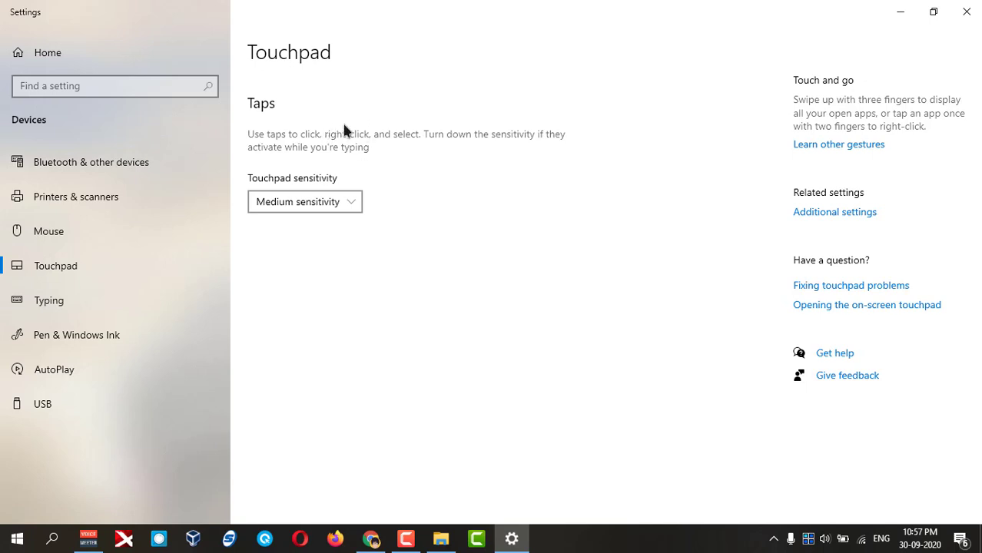
mouse_move(885, 240)
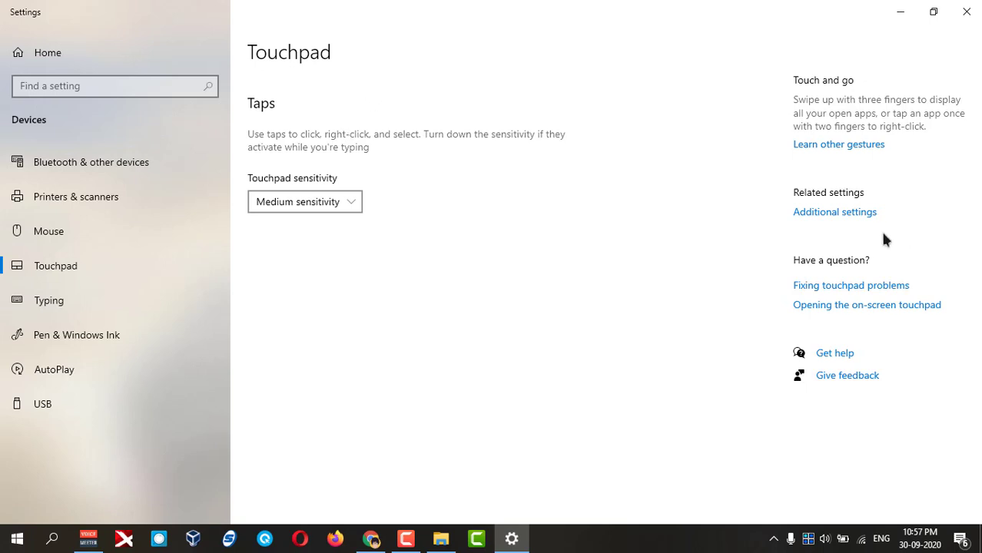
mouse_move(835, 223)
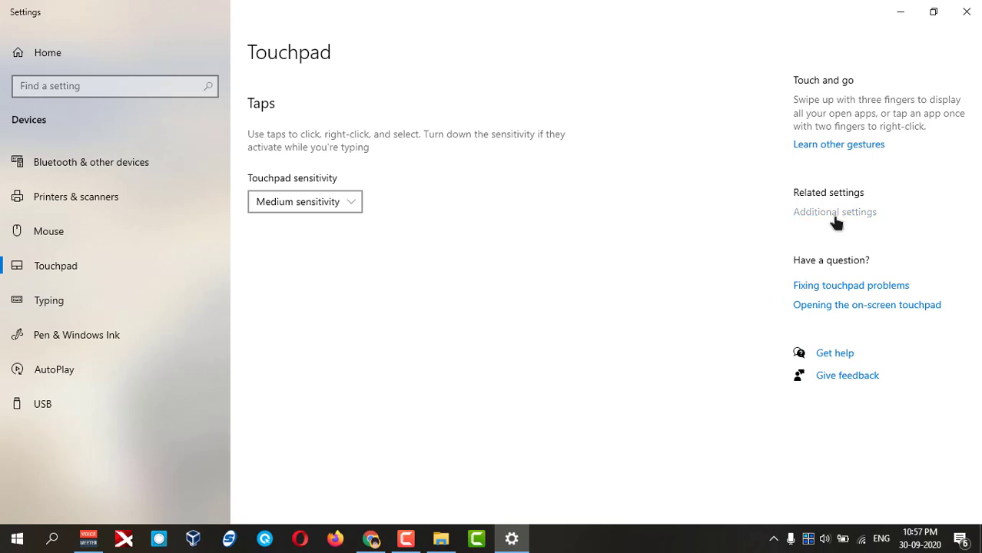
Step: Disable the Synaptics touchpad in Mouse Properties and confirm with OK
click(835, 212)
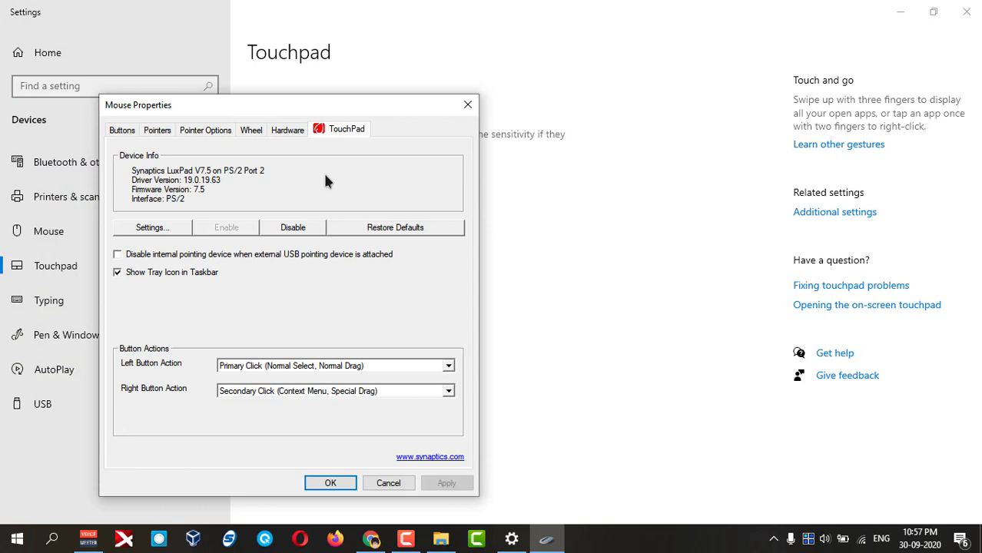
mouse_move(292, 228)
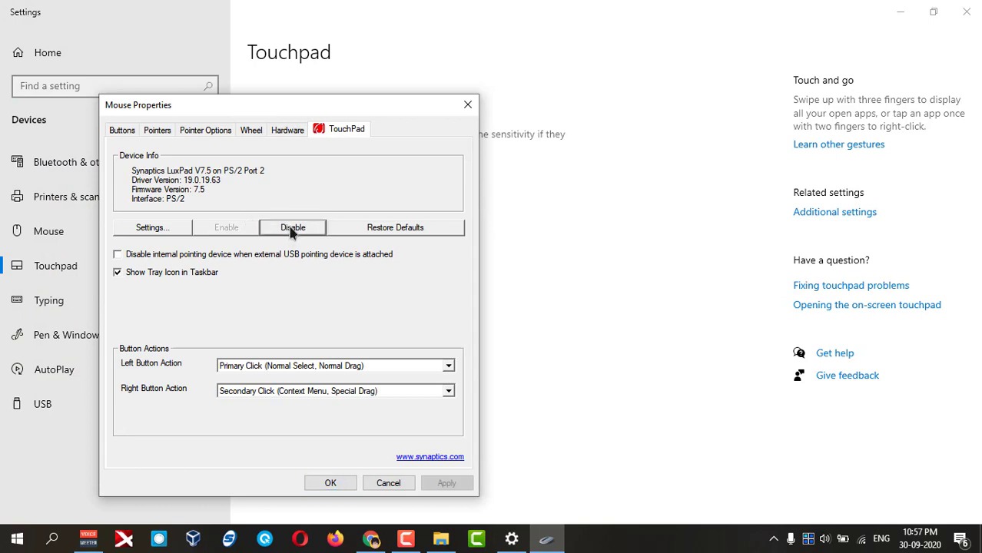
click(292, 227)
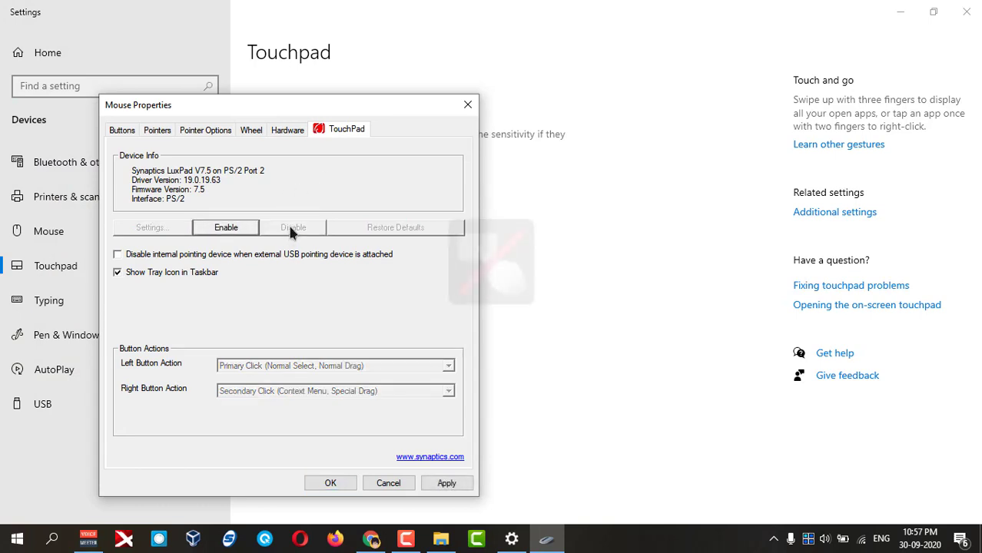
click(447, 483)
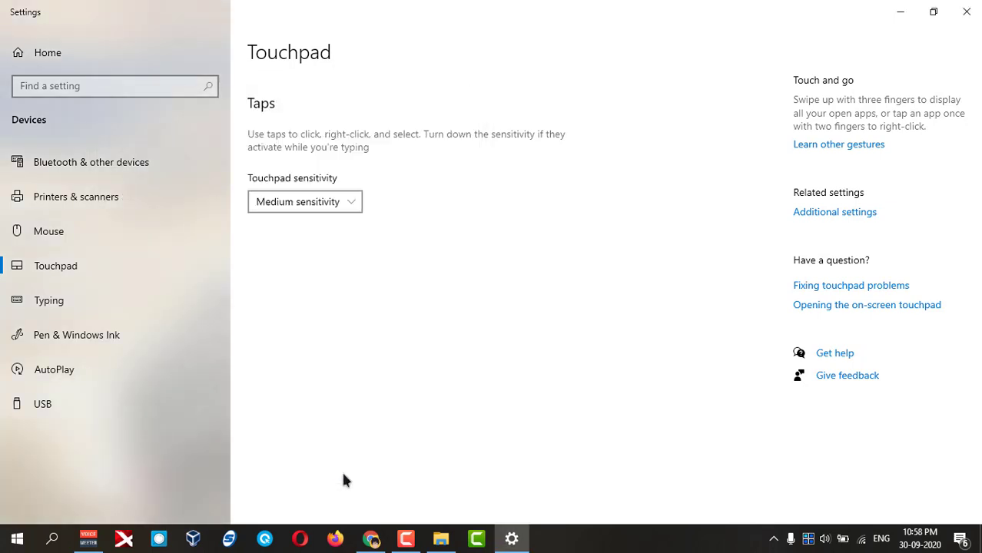
mouse_move(835, 212)
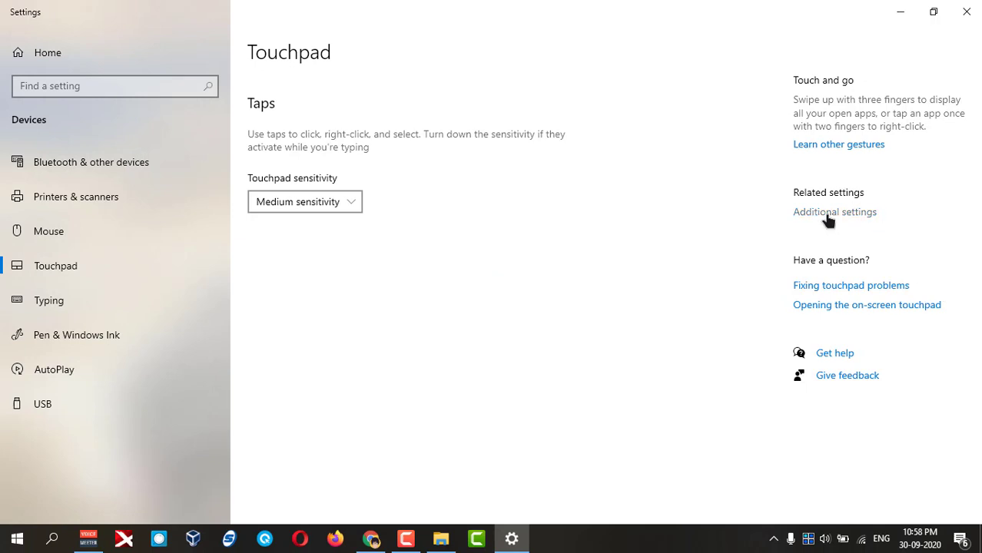
Step: Re-enable the Synaptics touchpad in Mouse Properties and confirm with OK
click(835, 212)
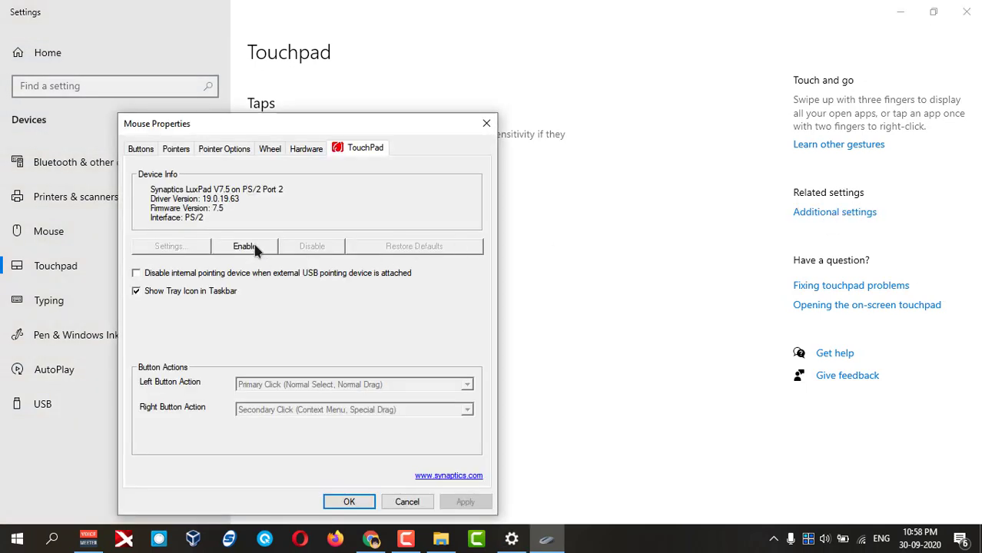
click(245, 245)
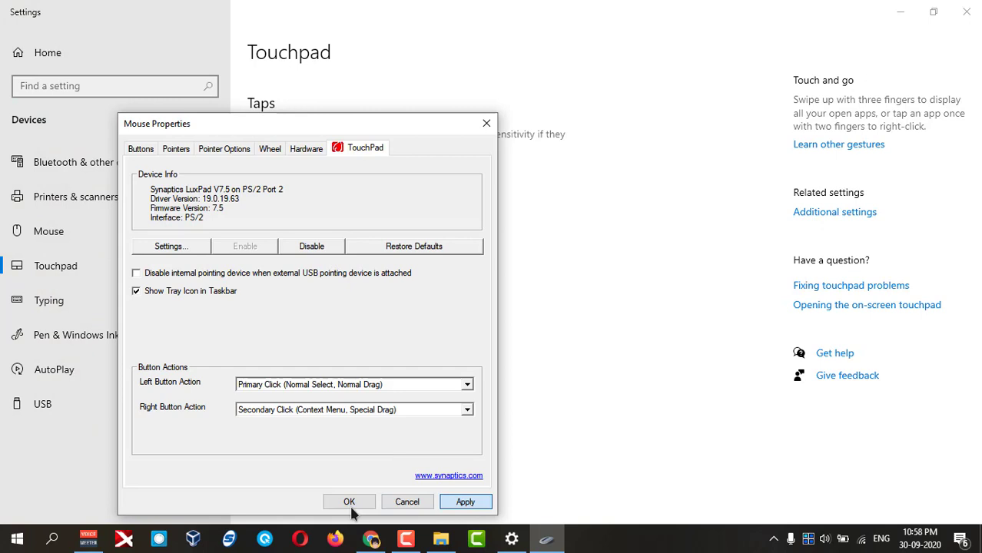
click(349, 501)
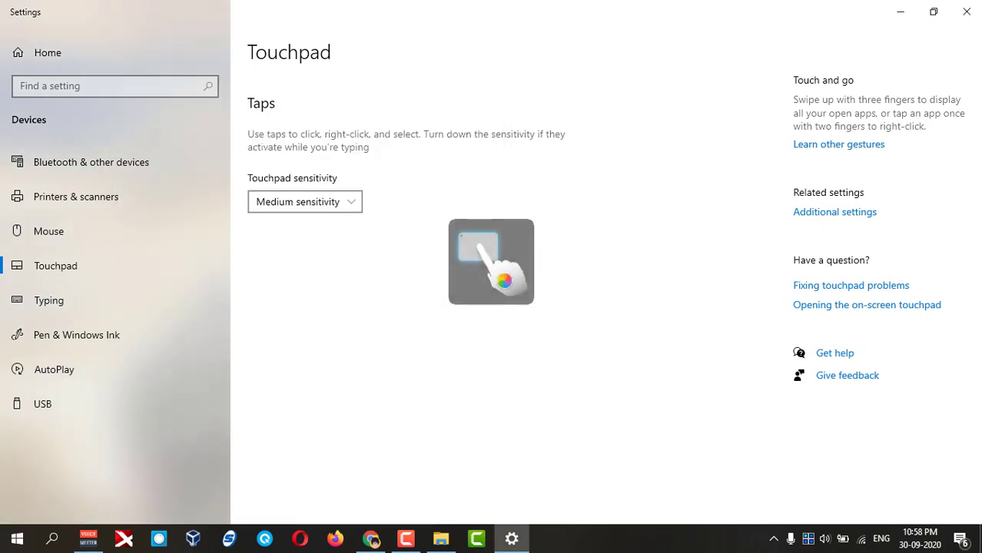